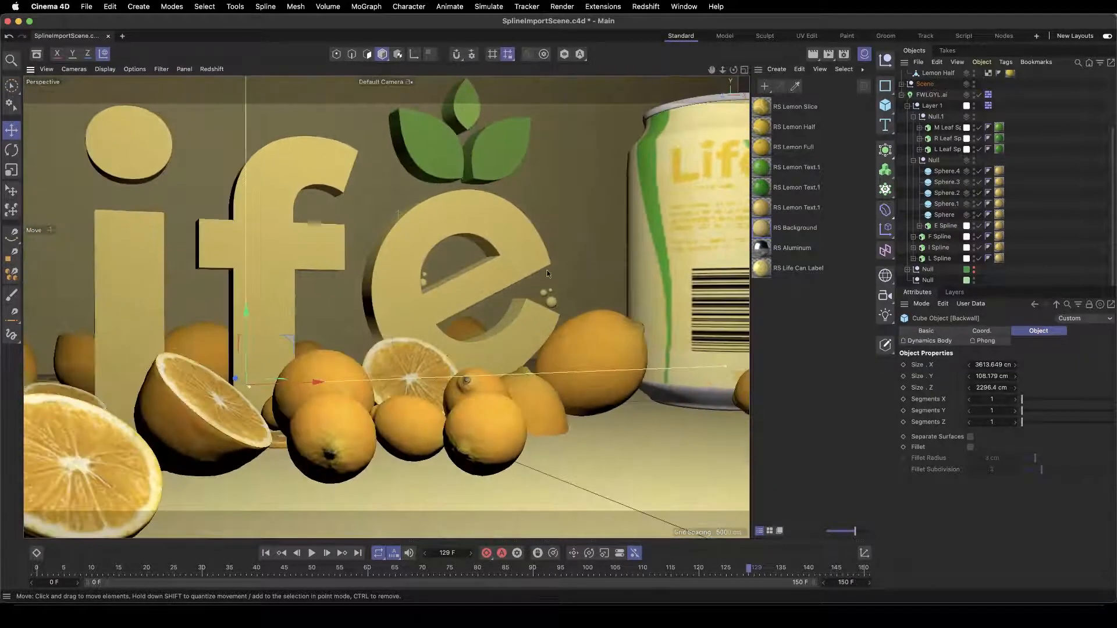
# - Select the existing Vector Import logo object in the Object Manager
pyautogui.click(932, 94)
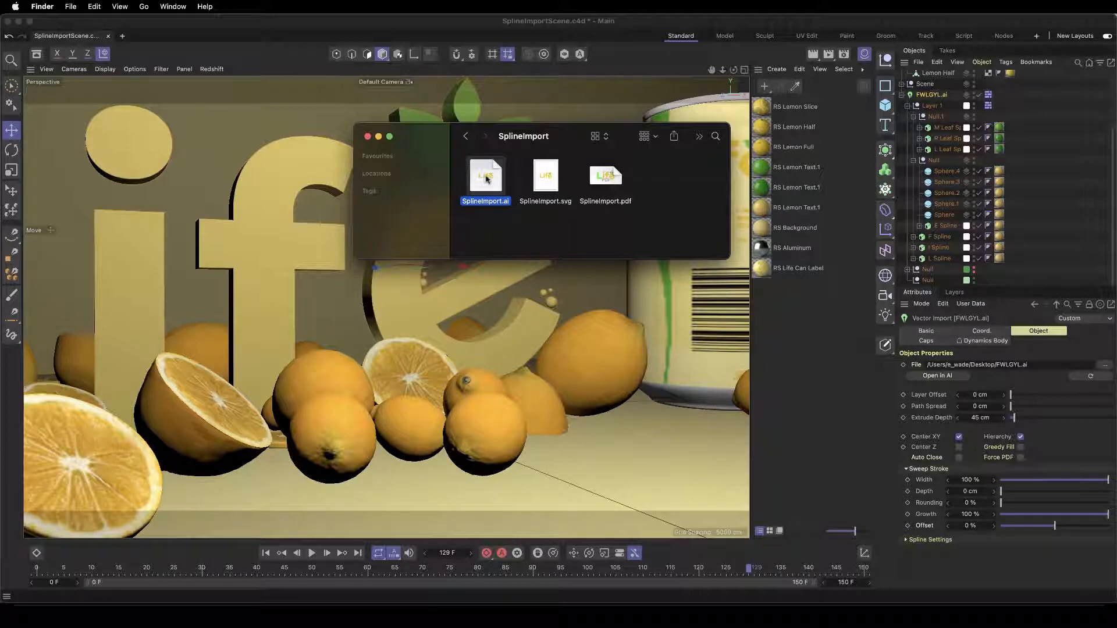
# - Drag SplineImport.ai into the scene and accept the Illustrator import settings
pyautogui.moveTo(485, 180); pyautogui.dragTo(250, 188)
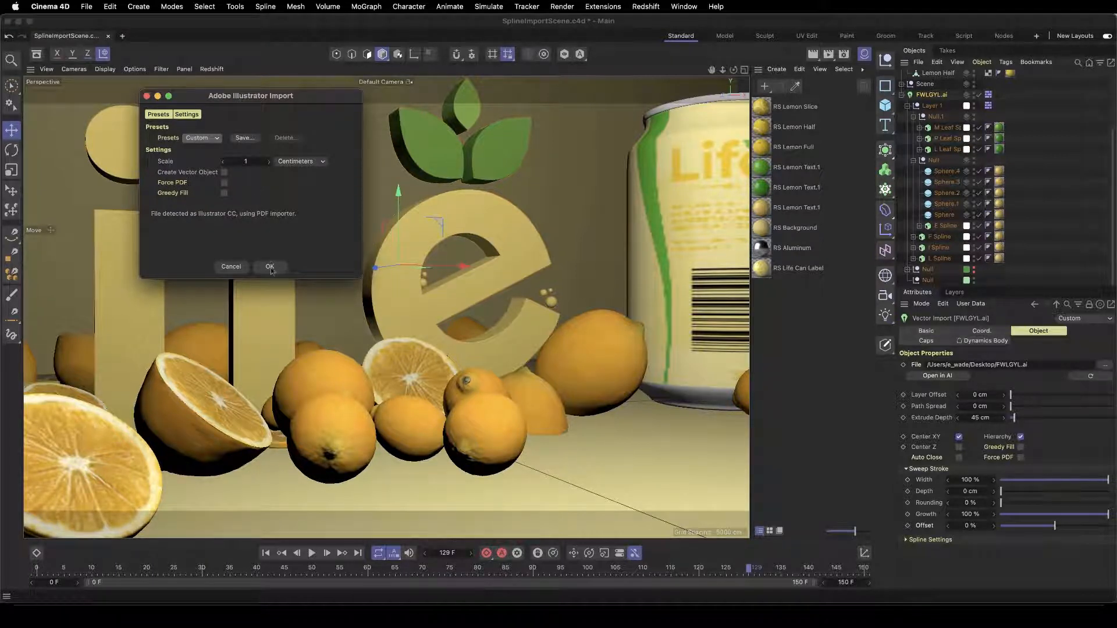
pyautogui.click(270, 266)
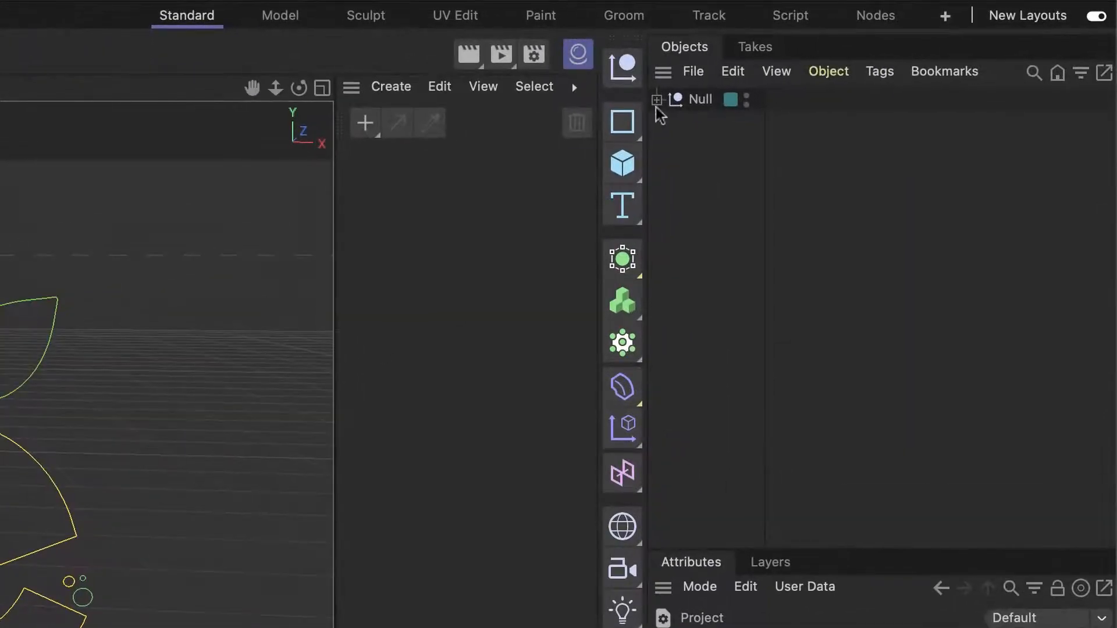
# - Expand the imported Null to show its layers and splines
pyautogui.click(657, 99)
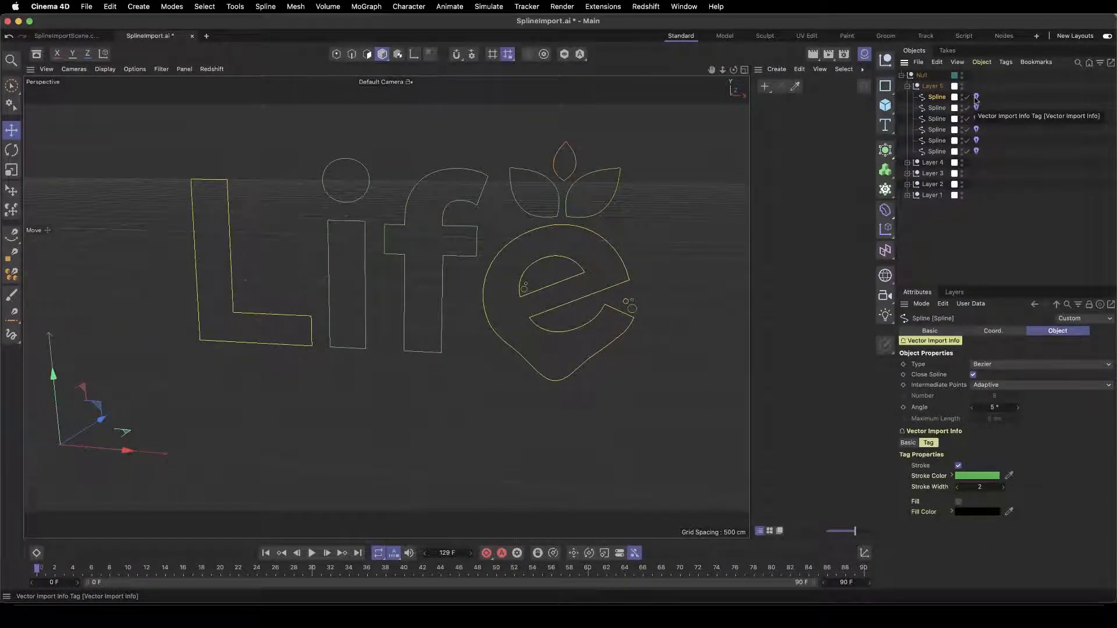
pyautogui.moveTo(977, 96)
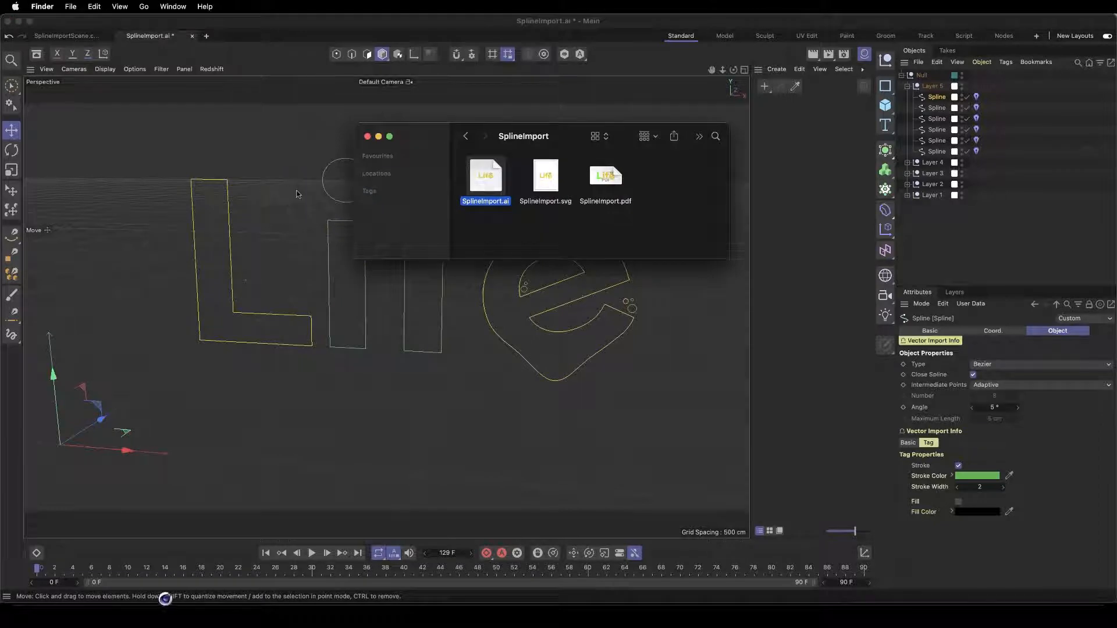
# - Import SplineImport.ai with Create Vector Object ticked
pyautogui.doubleClick(485, 175)
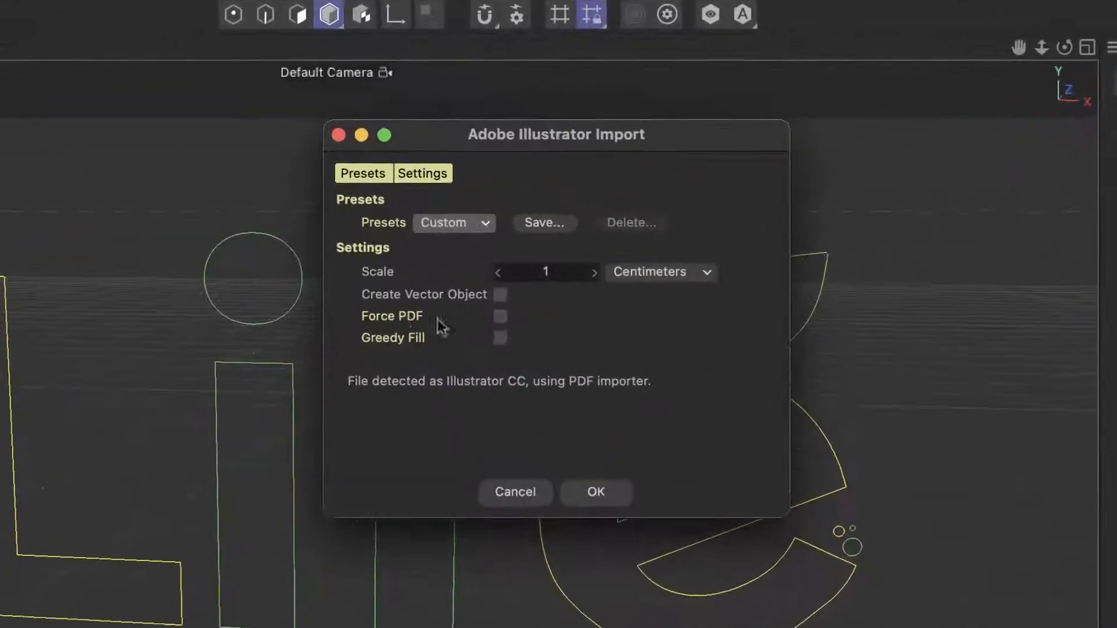
pyautogui.click(501, 294)
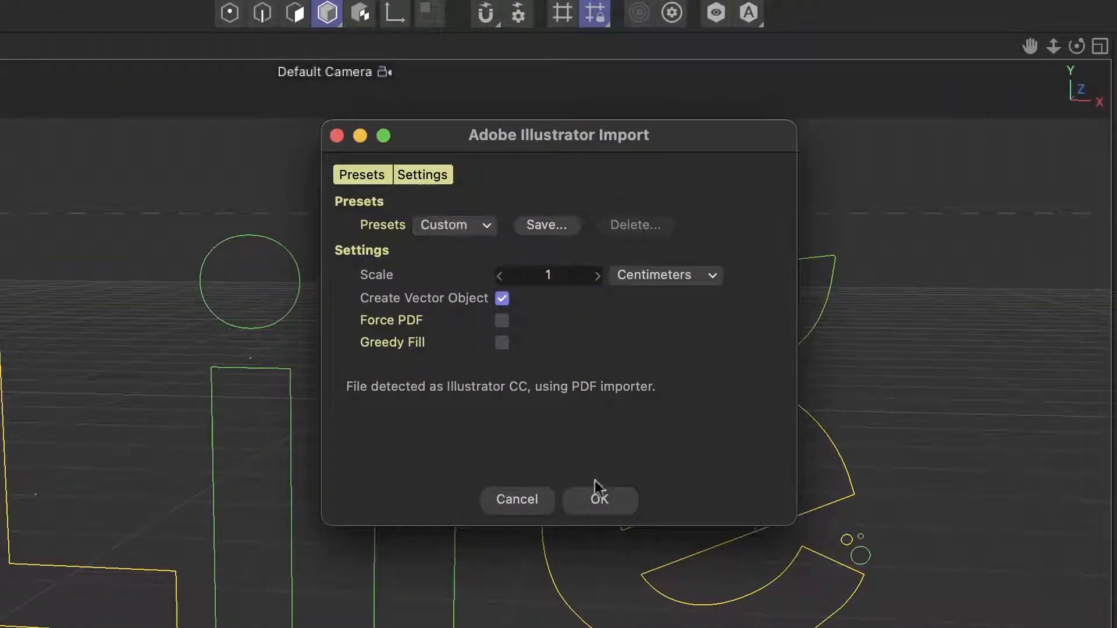
pyautogui.click(600, 500)
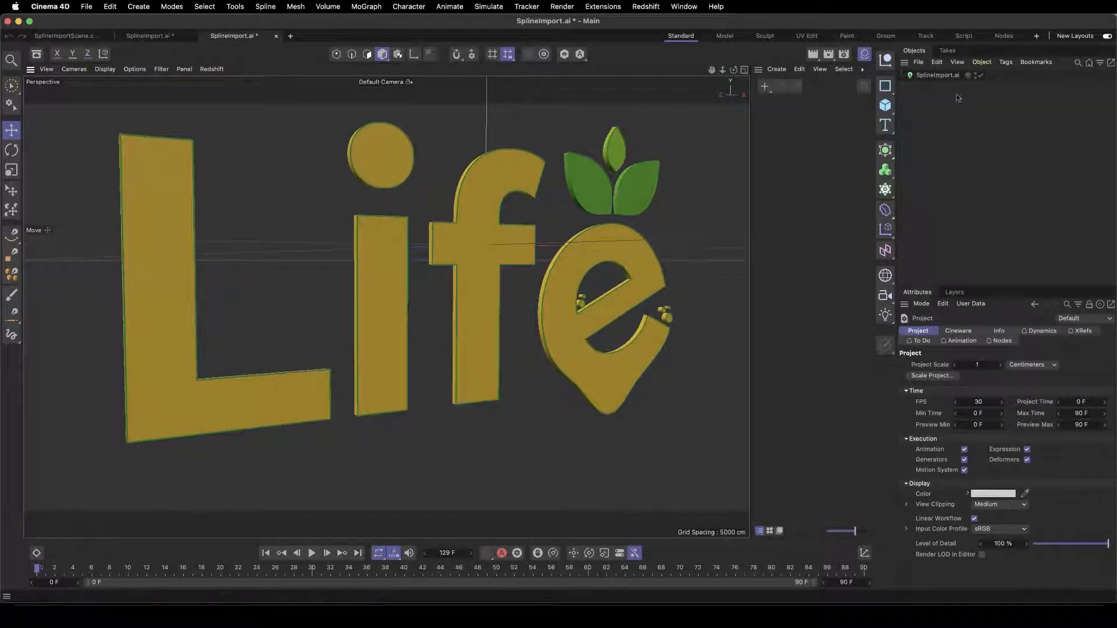
# - On the Vector Import object, adjust Path Spread and set Extrude Depth to 24 cm
pyautogui.click(939, 75)
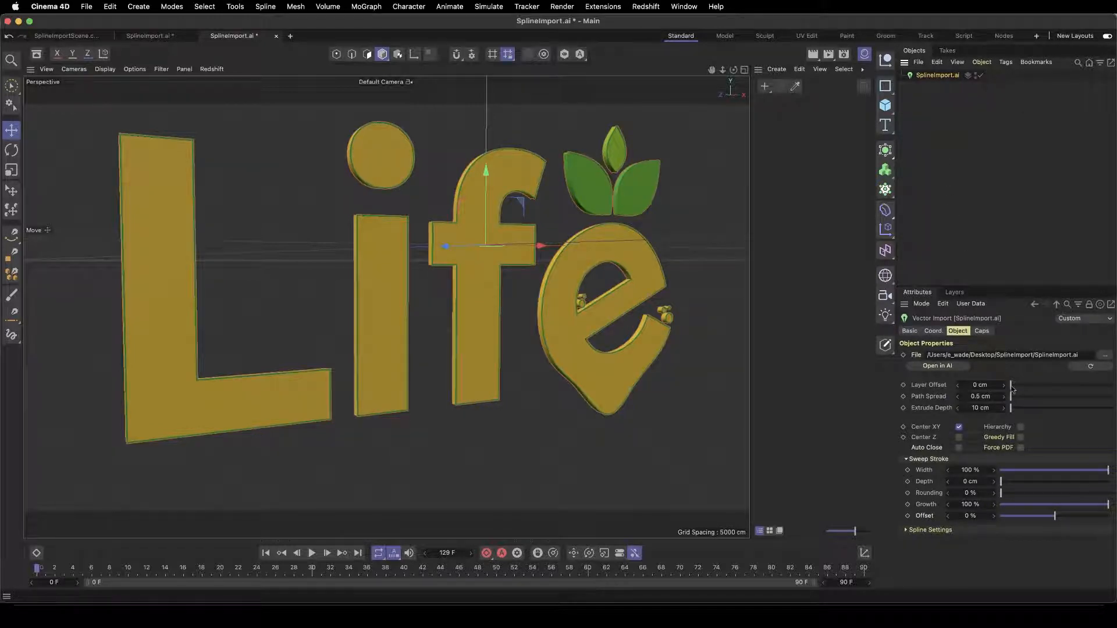
pyautogui.moveTo(1010, 385); pyautogui.dragTo(1041, 384)
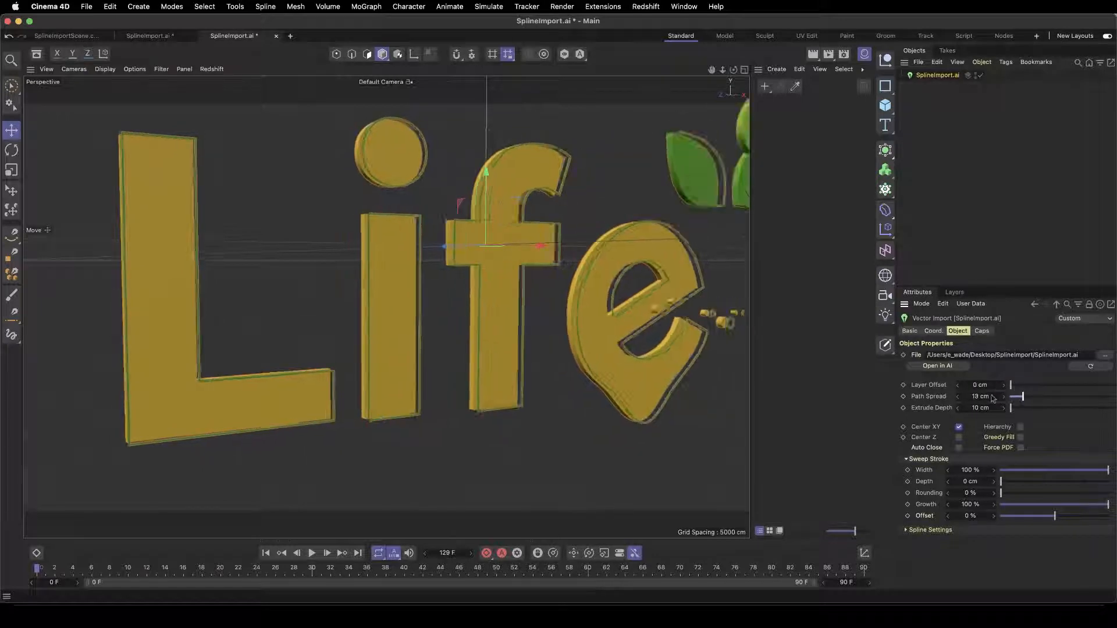
pyautogui.moveTo(1011, 407); pyautogui.dragTo(1029, 407)
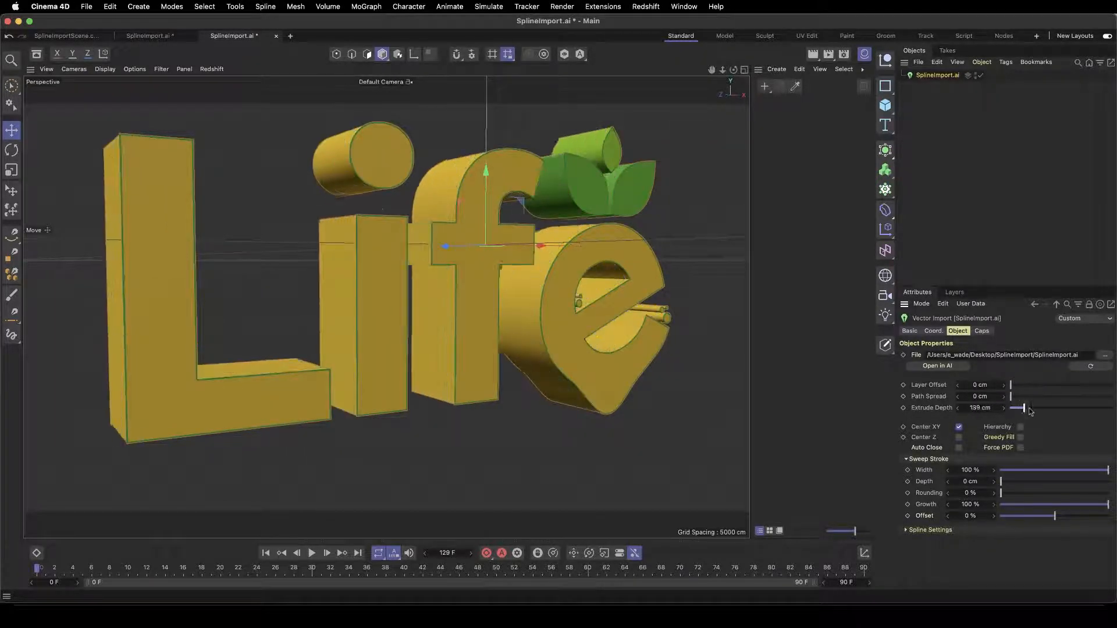
pyautogui.moveTo(1024, 407); pyautogui.dragTo(1010, 407)
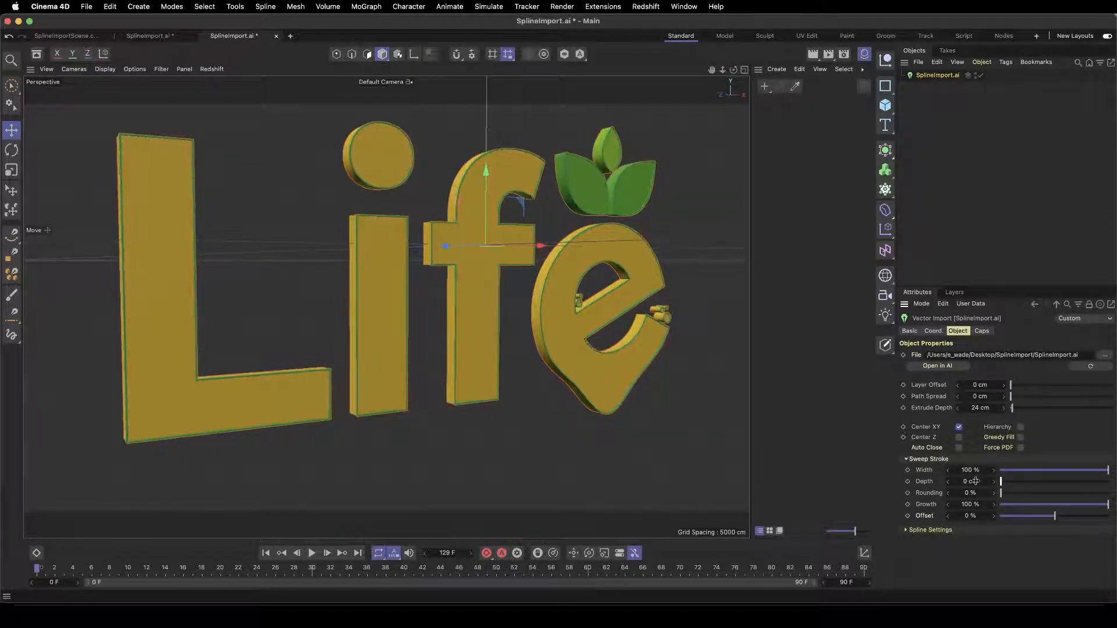
# - Increase the logo's bevel size on the Caps tab
pyautogui.click(982, 331)
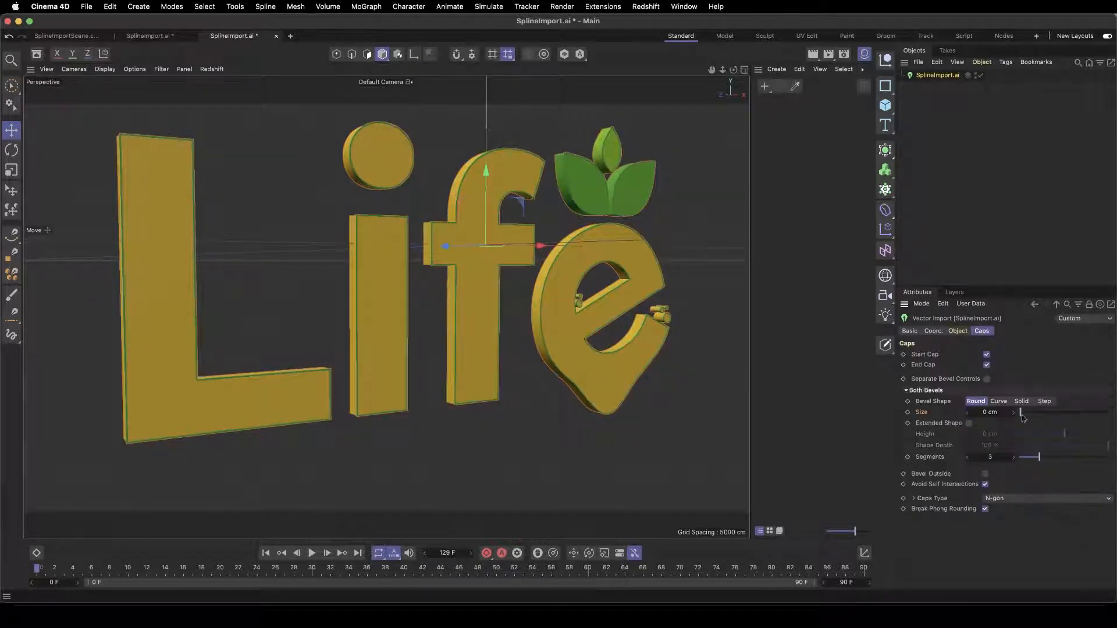
pyautogui.moveTo(1019, 412); pyautogui.dragTo(1026, 412)
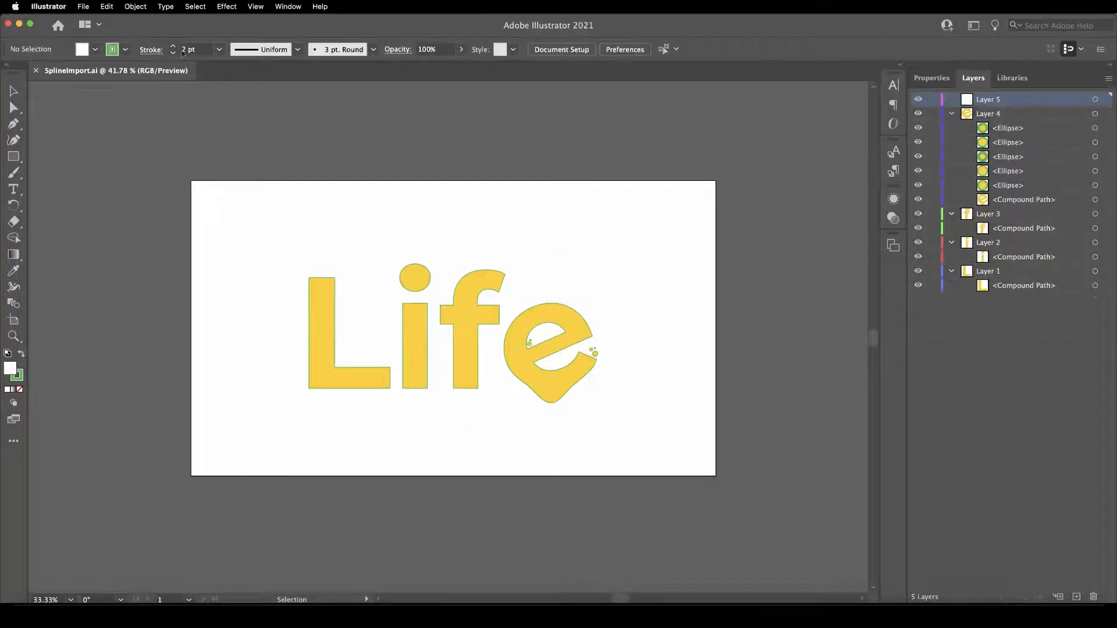
# - Save the SplineImport.ai file with Cmd+S
pyautogui.press('Cmd+s')
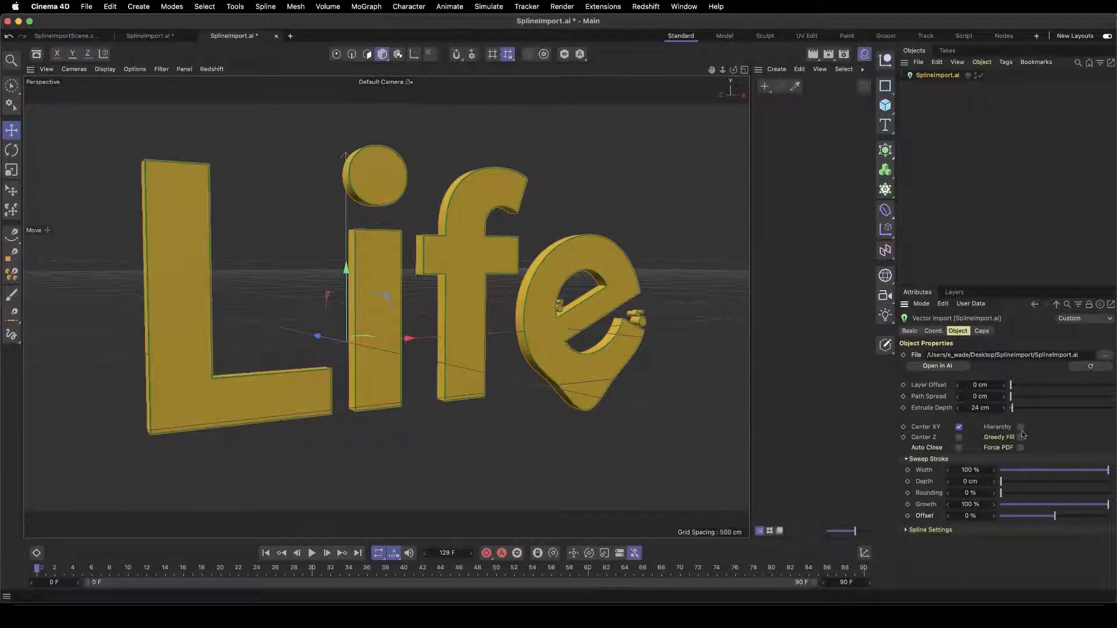
# - Enable Hierarchy on the Vector Import and expand a spline to show its child shapes
pyautogui.click(1020, 427)
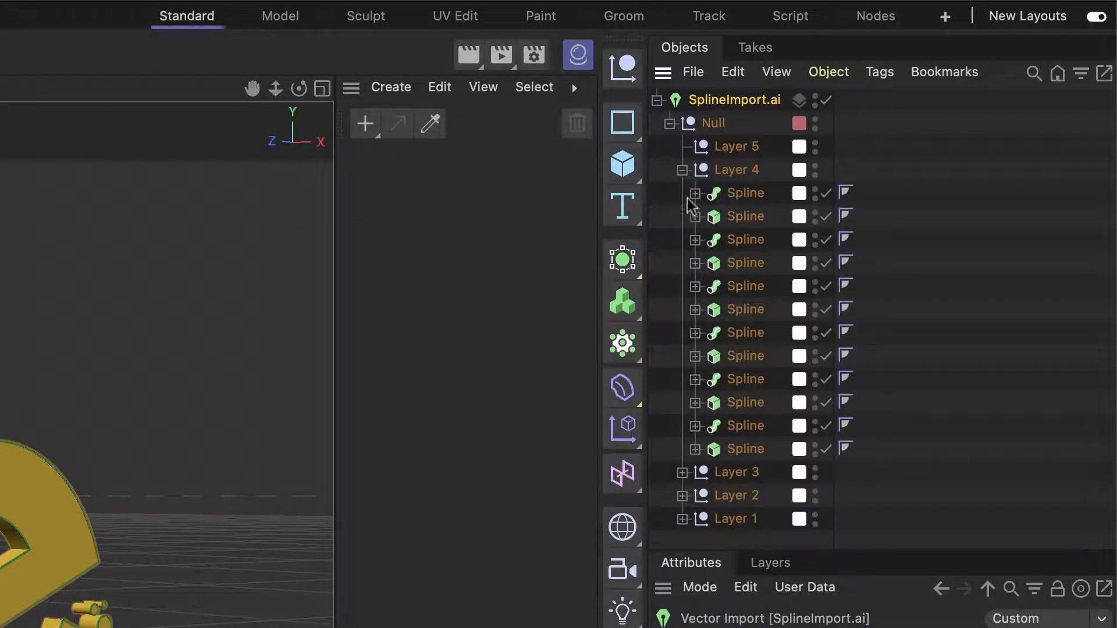
pyautogui.click(695, 193)
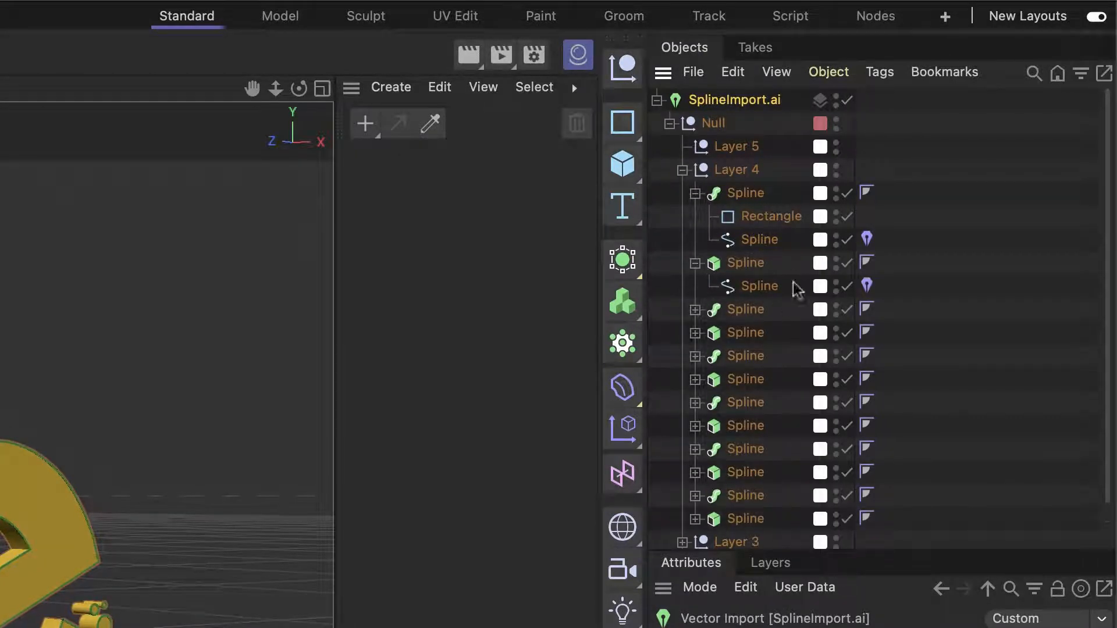